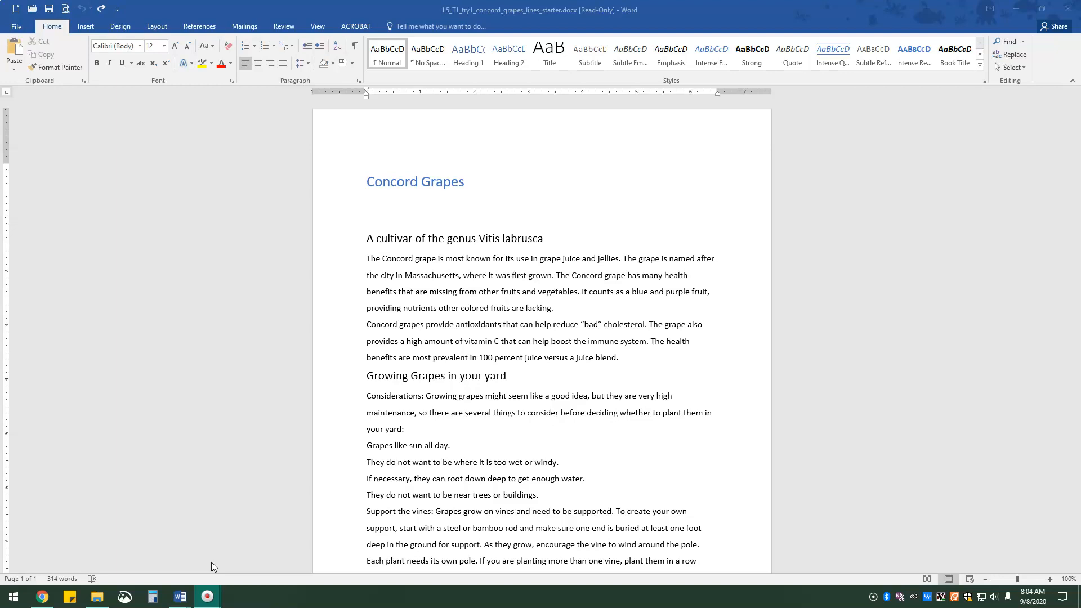
{"action": "mouse_move", "coordinate": [221, 567]}
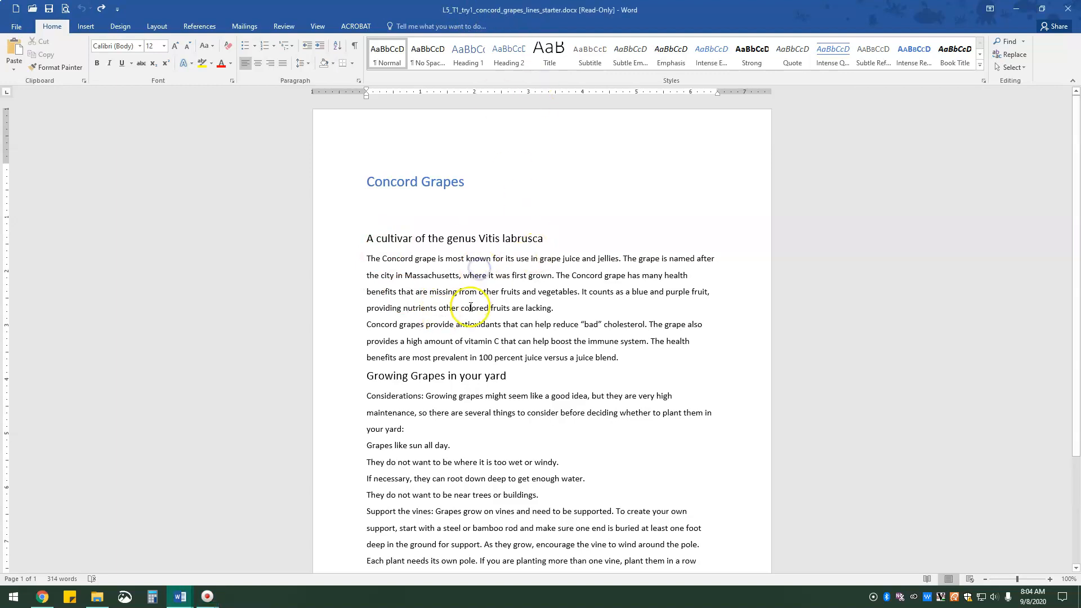
{"action": "mouse_move", "coordinate": [403, 307]}
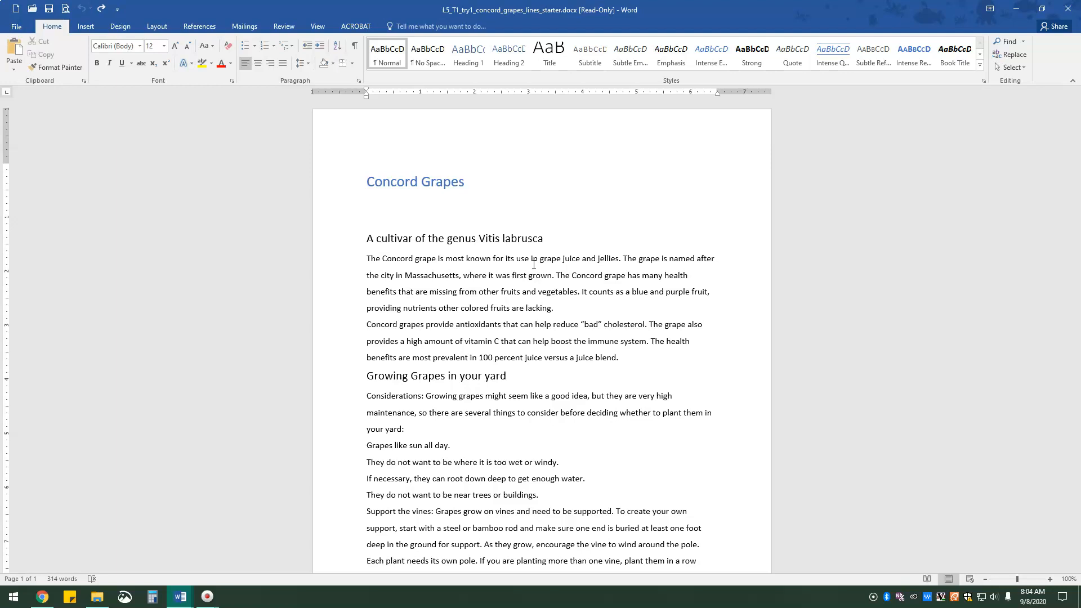
Apply double line spacing to the entire document via the Paragraph dialog.
{"action": "left_click", "coordinate": [510, 258]}
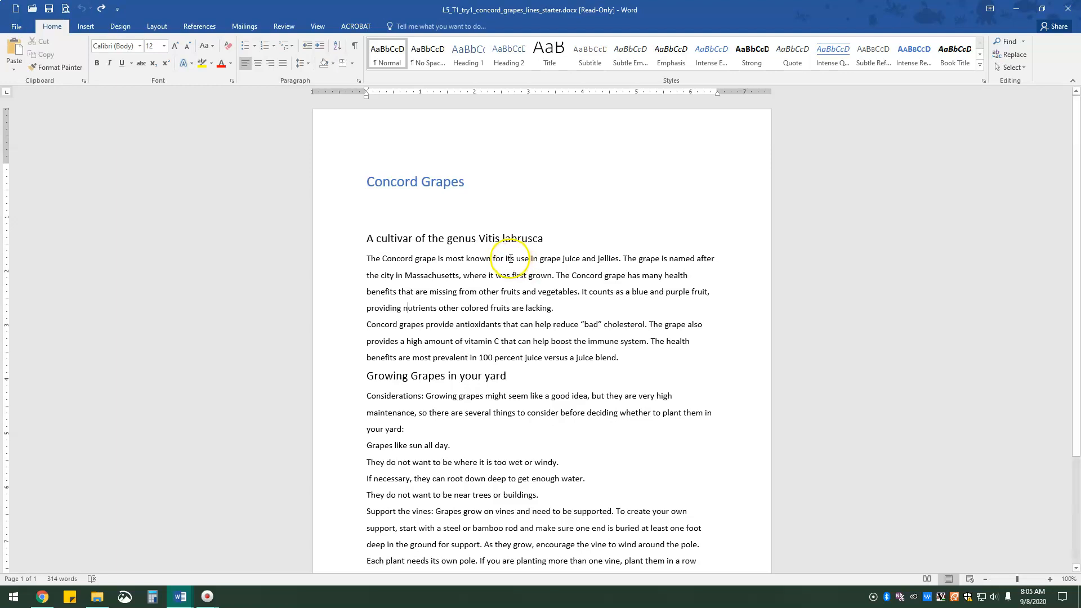
{"action": "key", "text": "ctrl+a"}
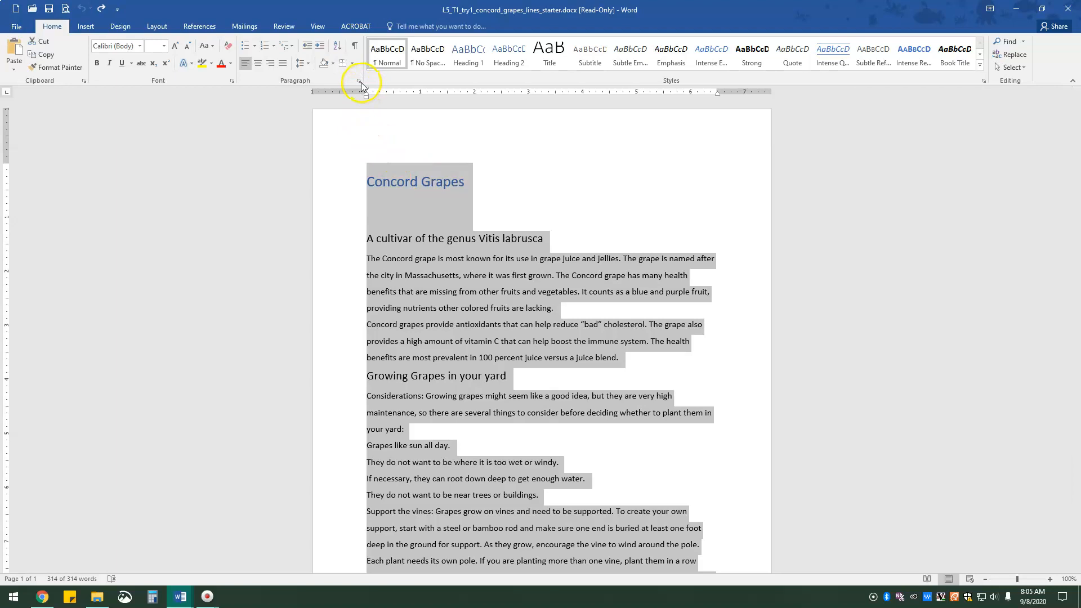
{"action": "left_click", "coordinate": [358, 83]}
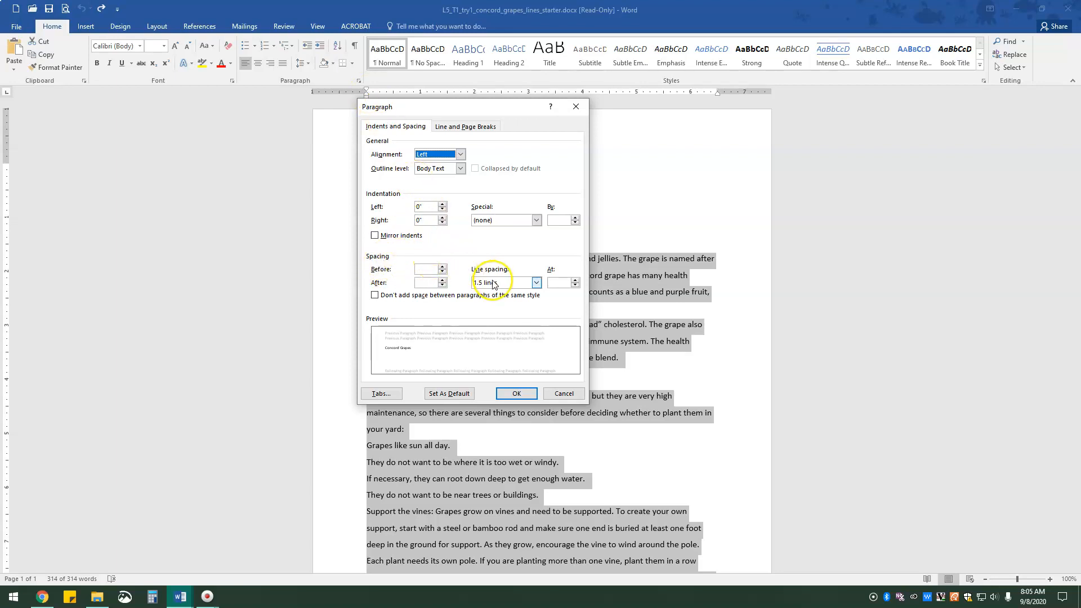
{"action": "left_click", "coordinate": [536, 283]}
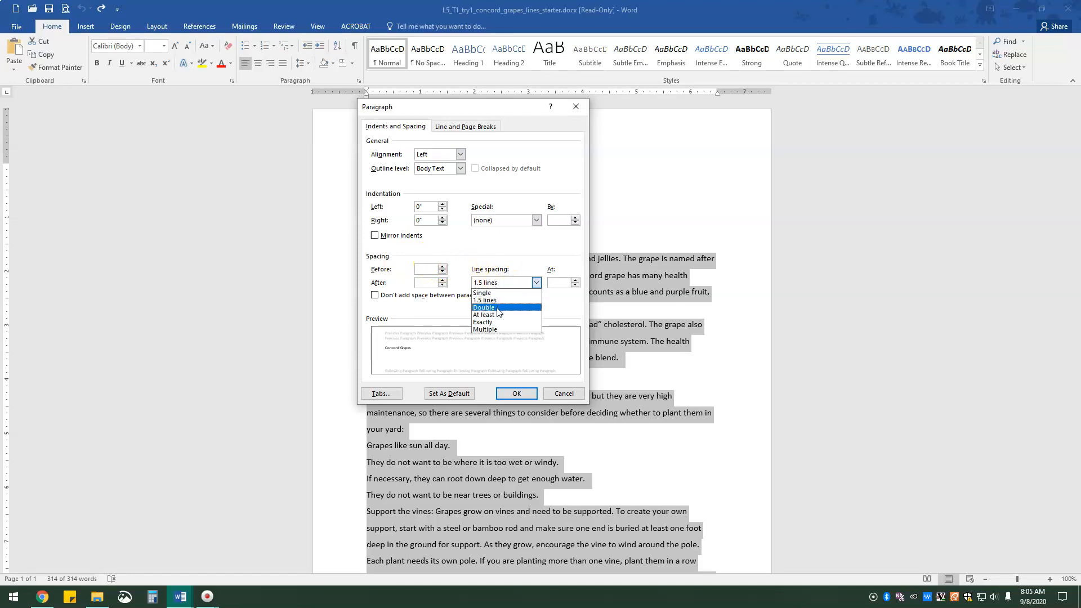
{"action": "left_click", "coordinate": [515, 393]}
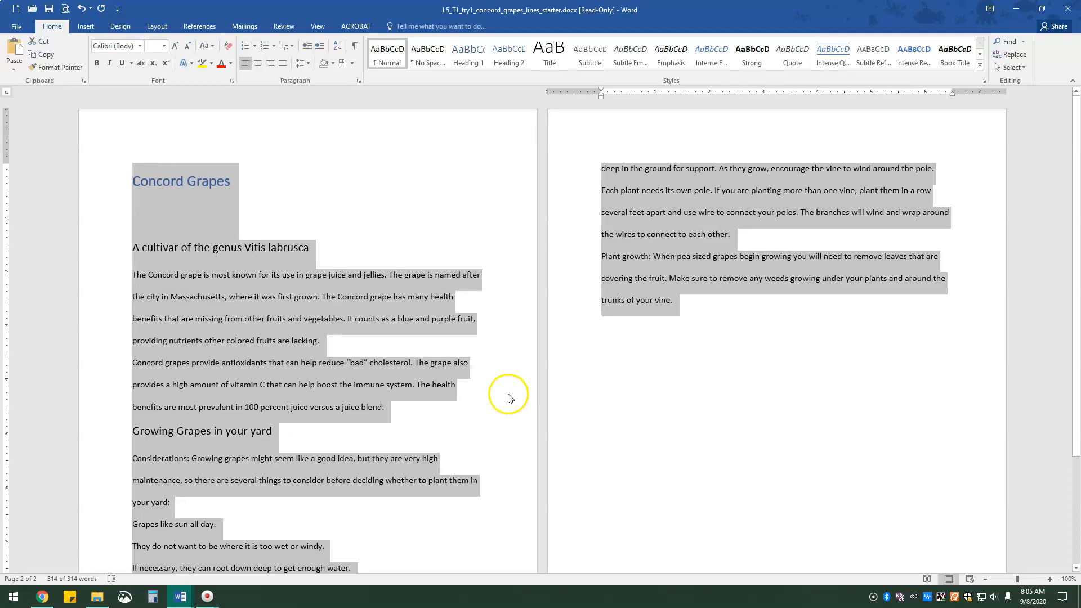
{"action": "mouse_move", "coordinate": [634, 243]}
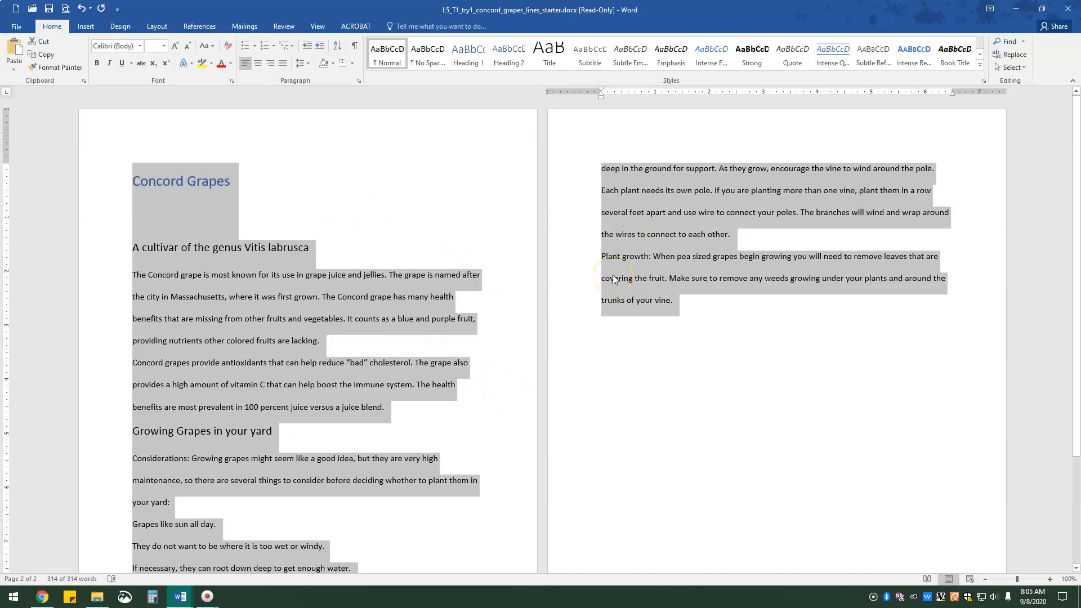
Set the title's line spacing to Exactly 8 pt in the Paragraph dialog.
{"action": "left_click", "coordinate": [425, 279]}
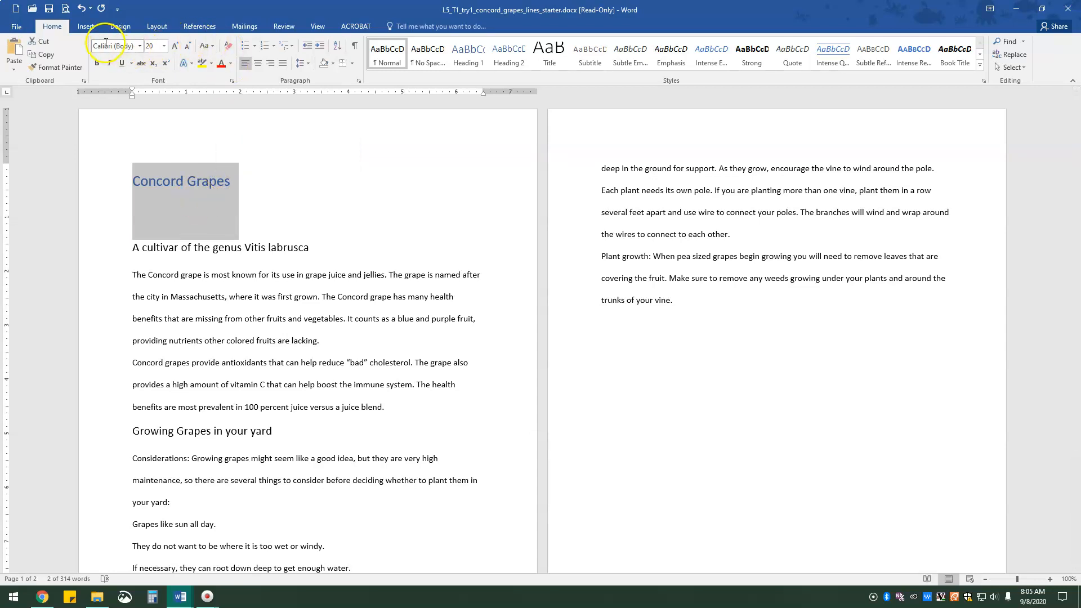
{"action": "left_click", "coordinate": [355, 84]}
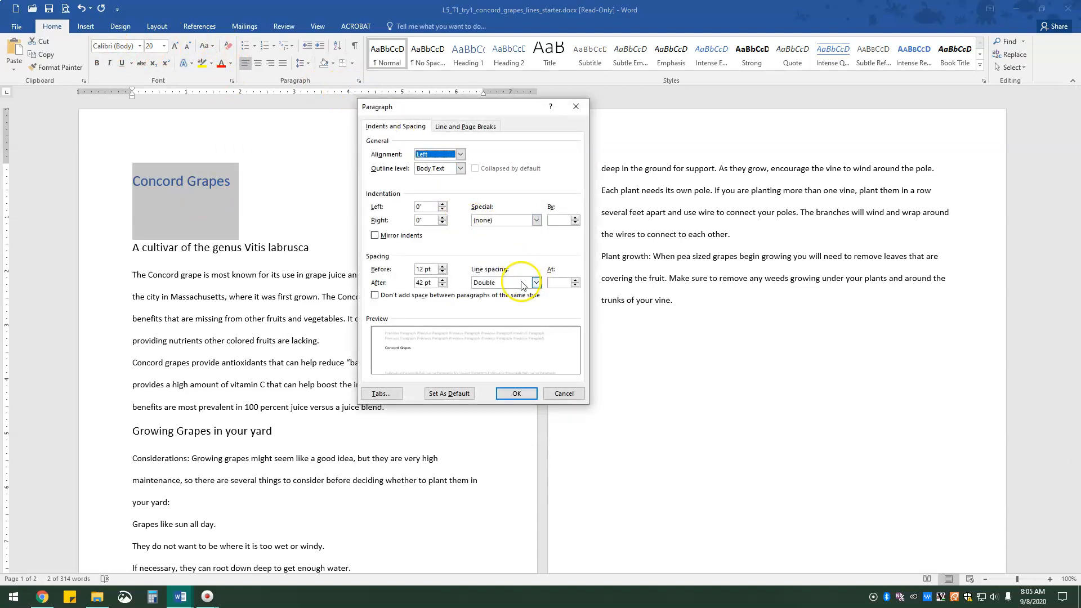
{"action": "left_click", "coordinate": [535, 282]}
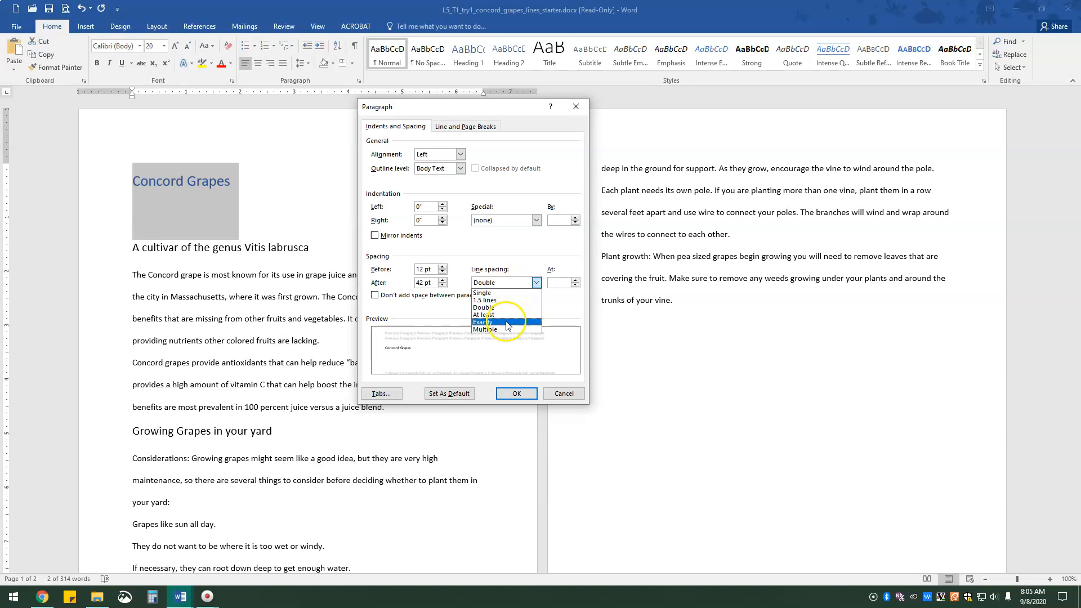
{"action": "left_click", "coordinate": [484, 322]}
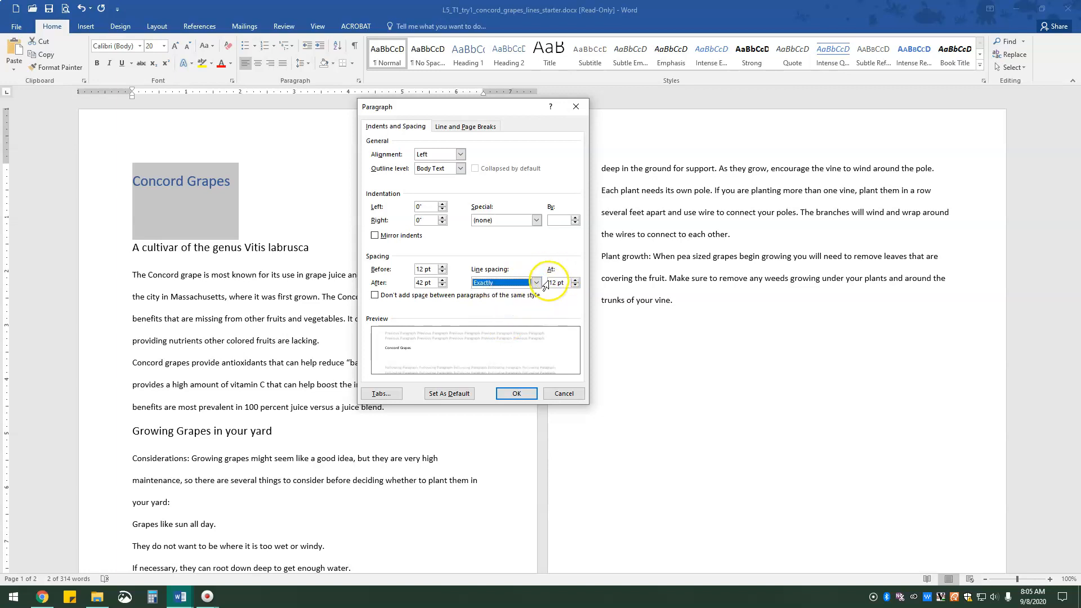
{"action": "left_click", "coordinate": [574, 286]}
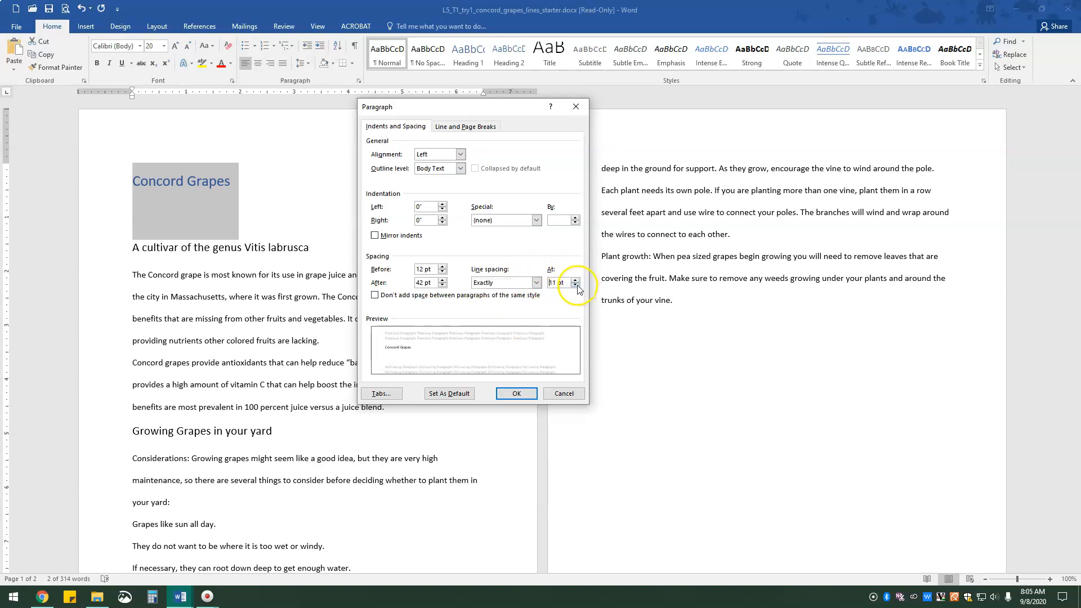
{"action": "left_click", "coordinate": [575, 286]}
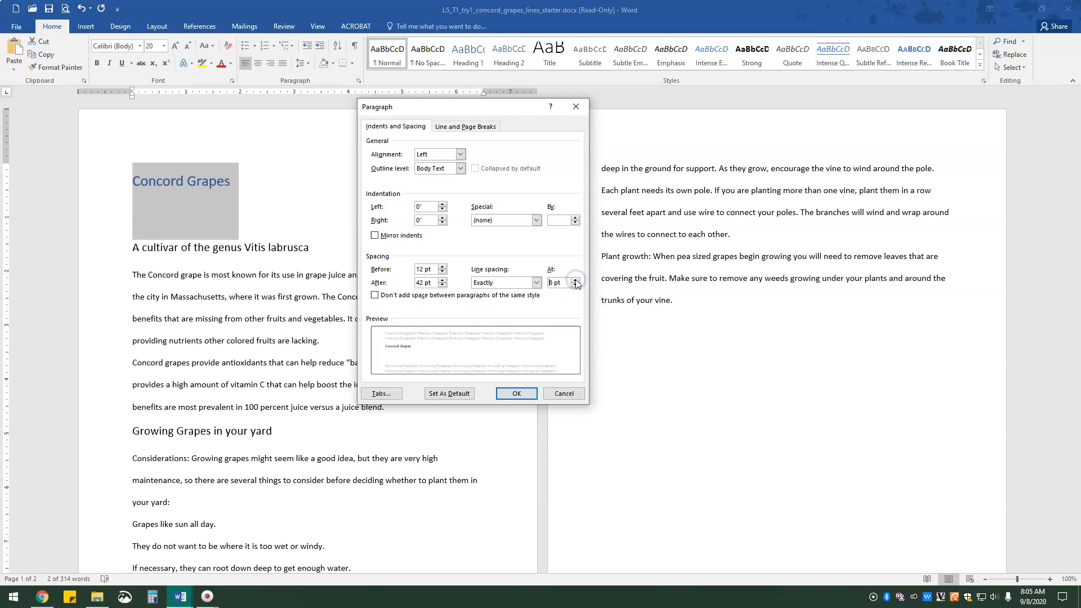
{"action": "left_click", "coordinate": [577, 279]}
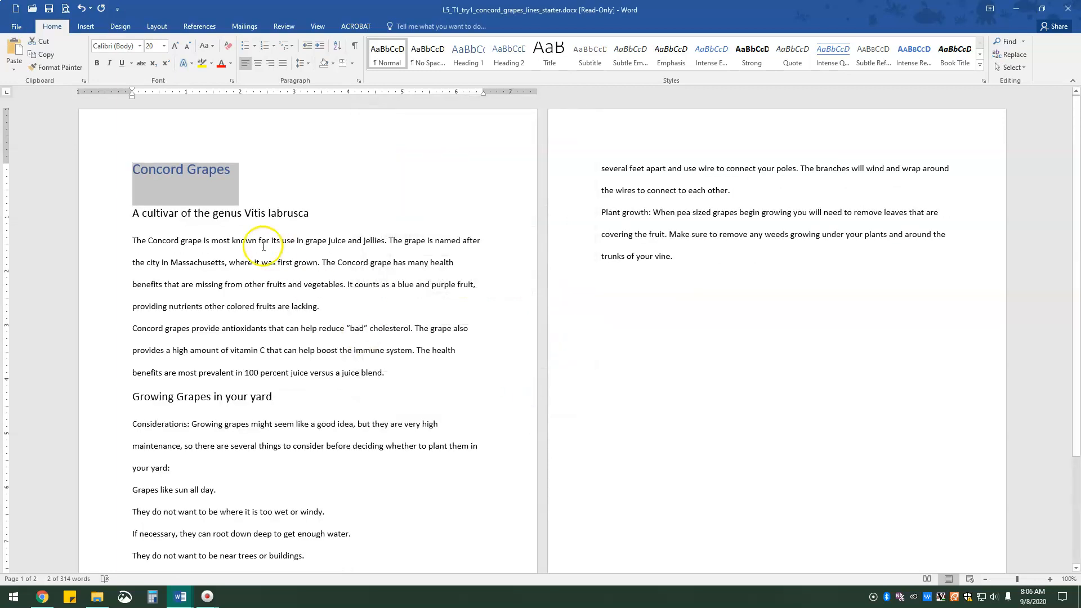
{"action": "mouse_move", "coordinate": [339, 279]}
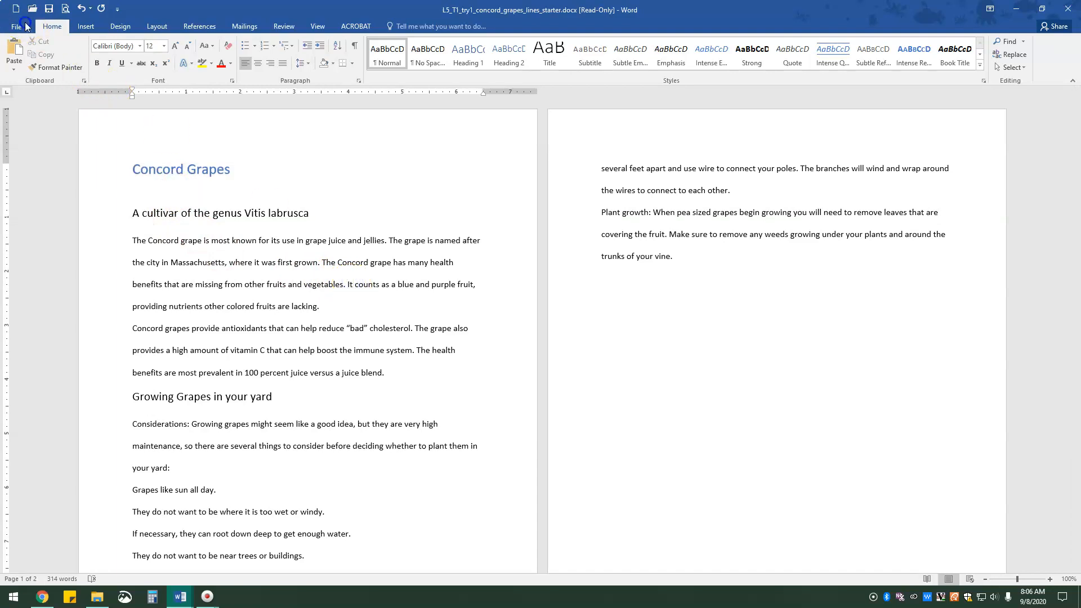
Save a copy as 'My Concord Grapes lines - 1.5 t1-Tryit1' in the Lesson_5 folder.
{"action": "left_click", "coordinate": [16, 27]}
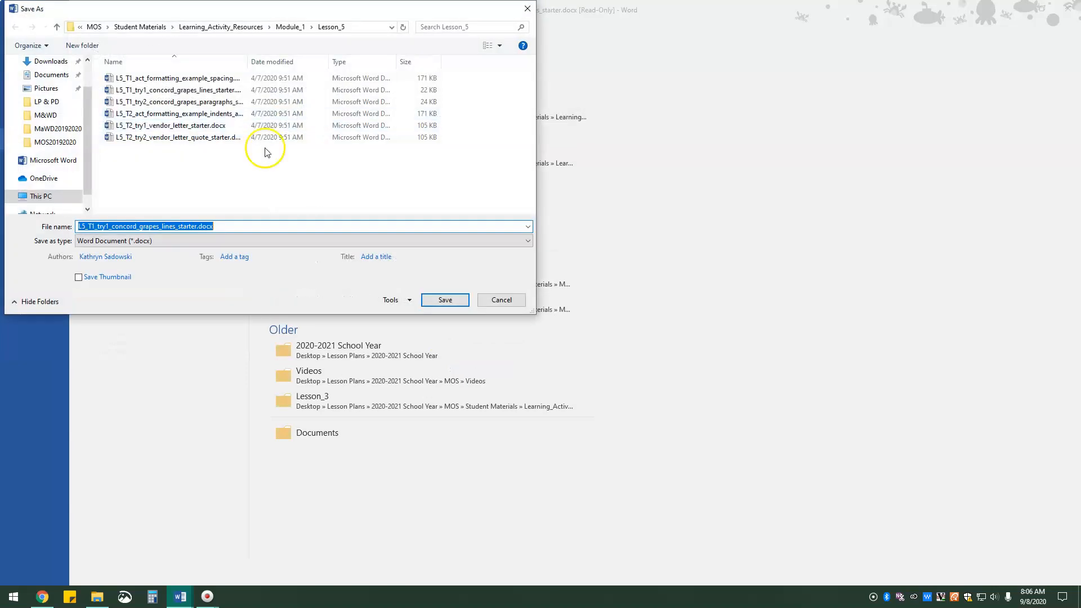
{"action": "left_click", "coordinate": [201, 226]}
{"action": "type", "text": "My Concord"}
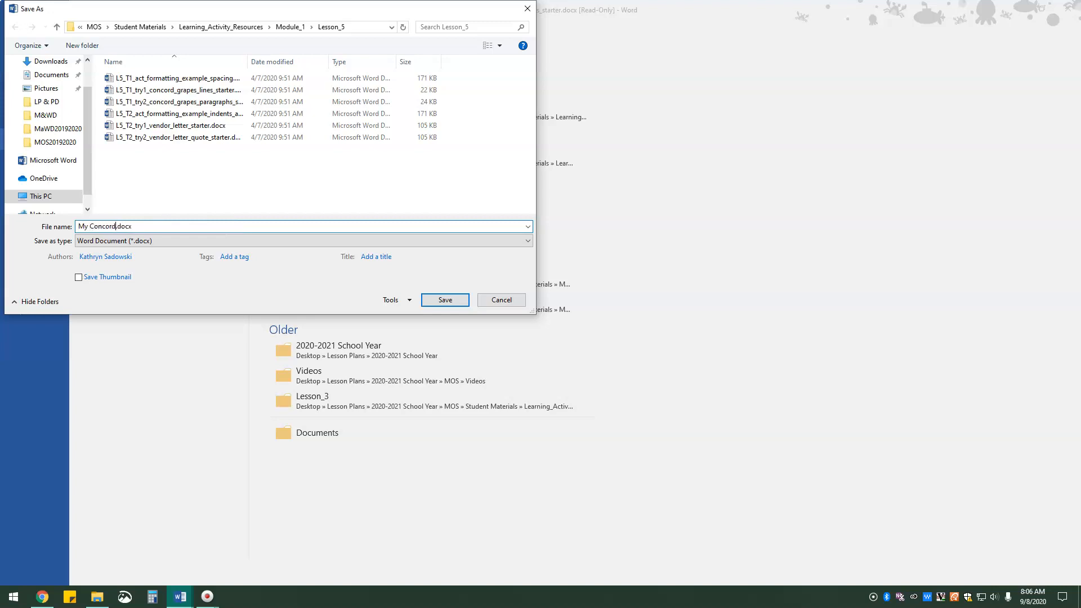
{"action": "type", "text": "Graph"}
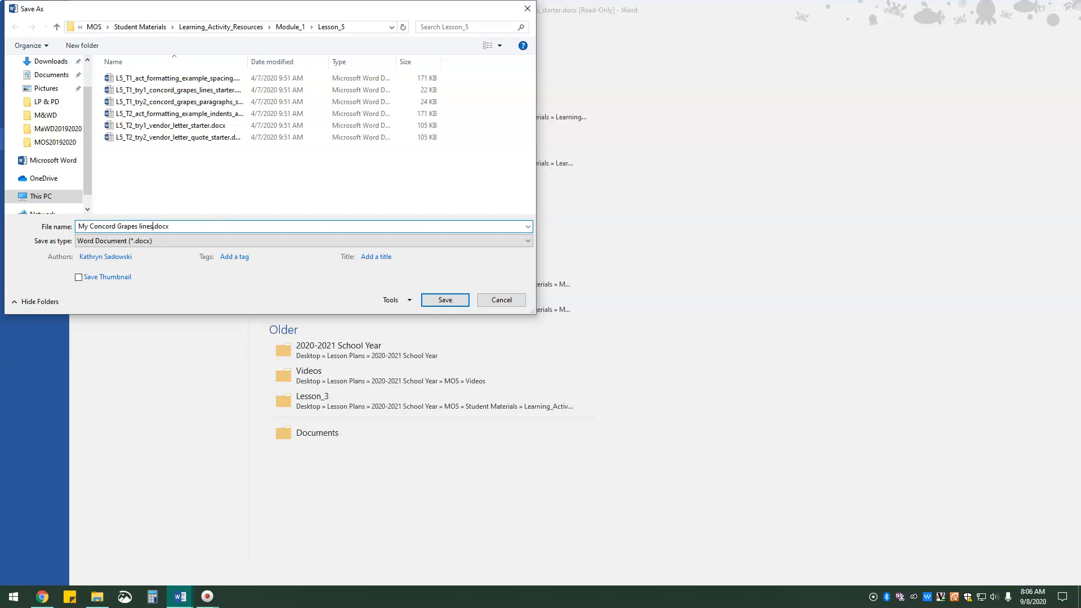
{"action": "type", "text": "- 1"}
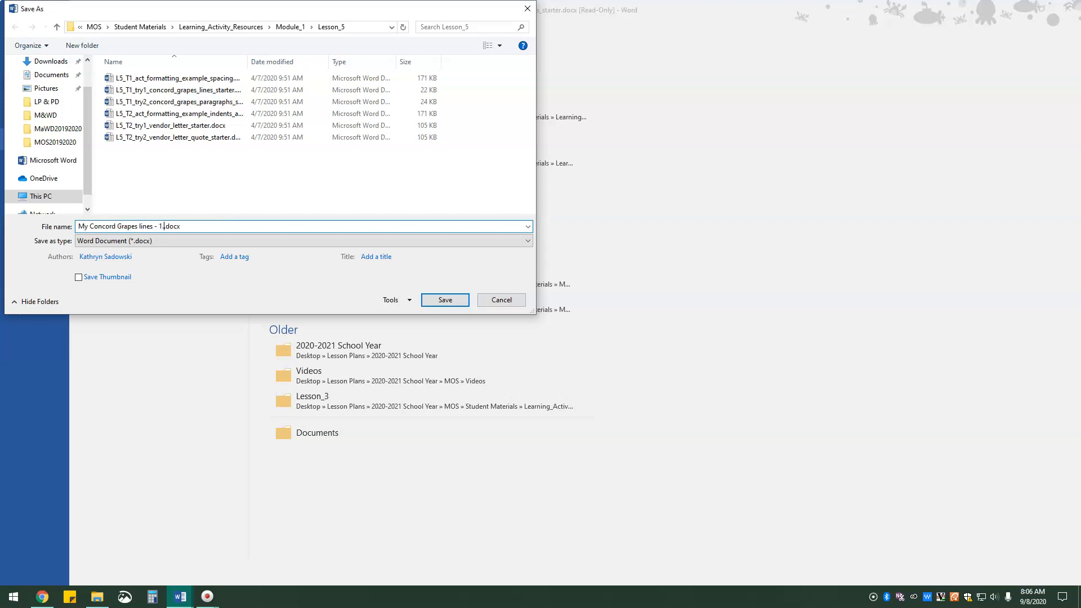
{"action": "type", "text": ".5 t1-Tryit1."}
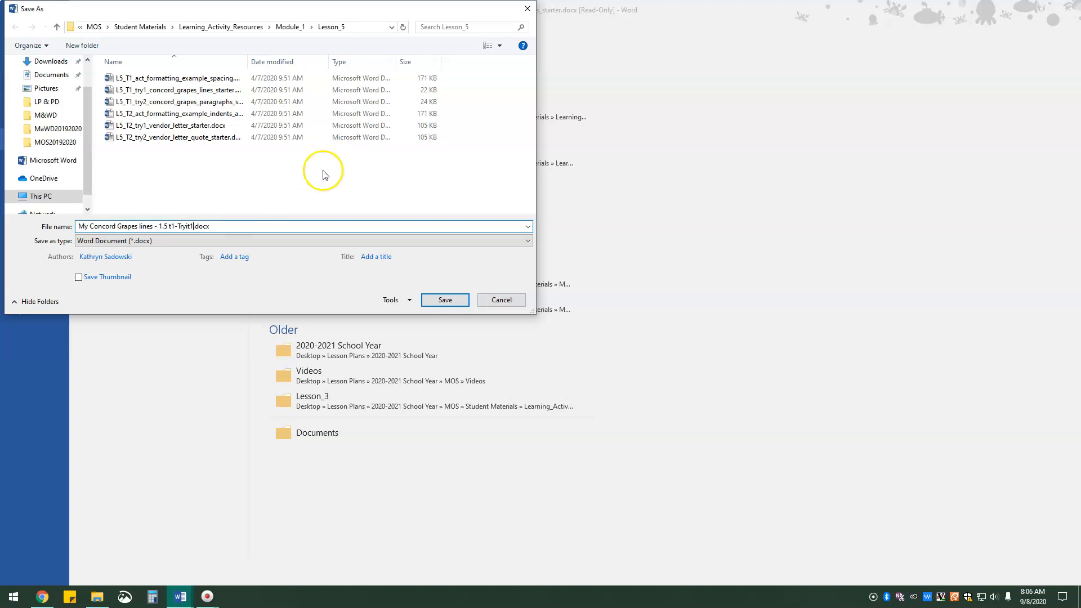
{"action": "left_click", "coordinate": [445, 300]}
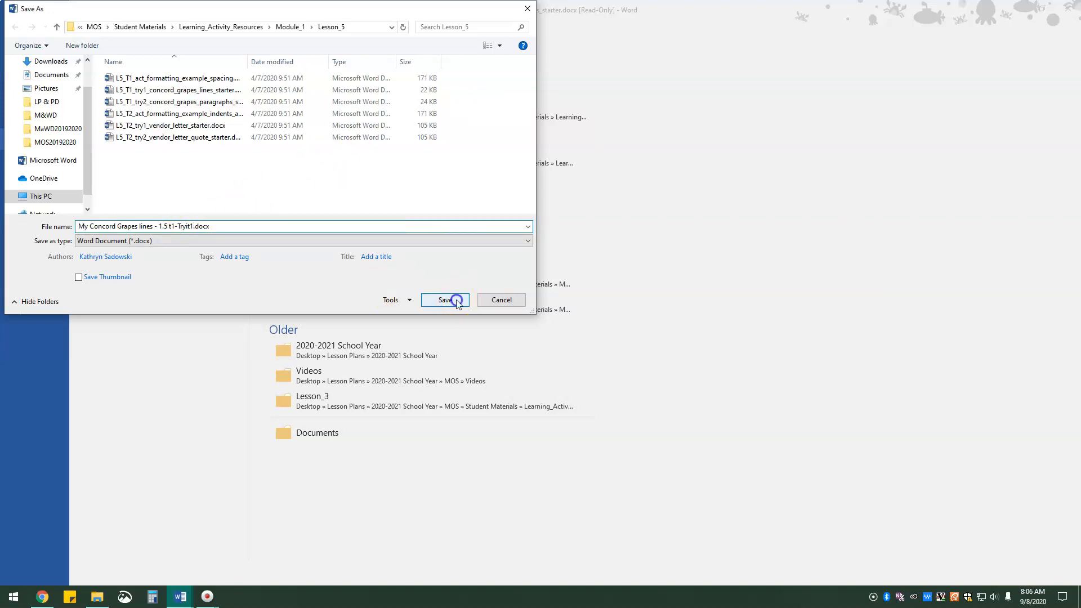
{"action": "left_click", "coordinate": [444, 299]}
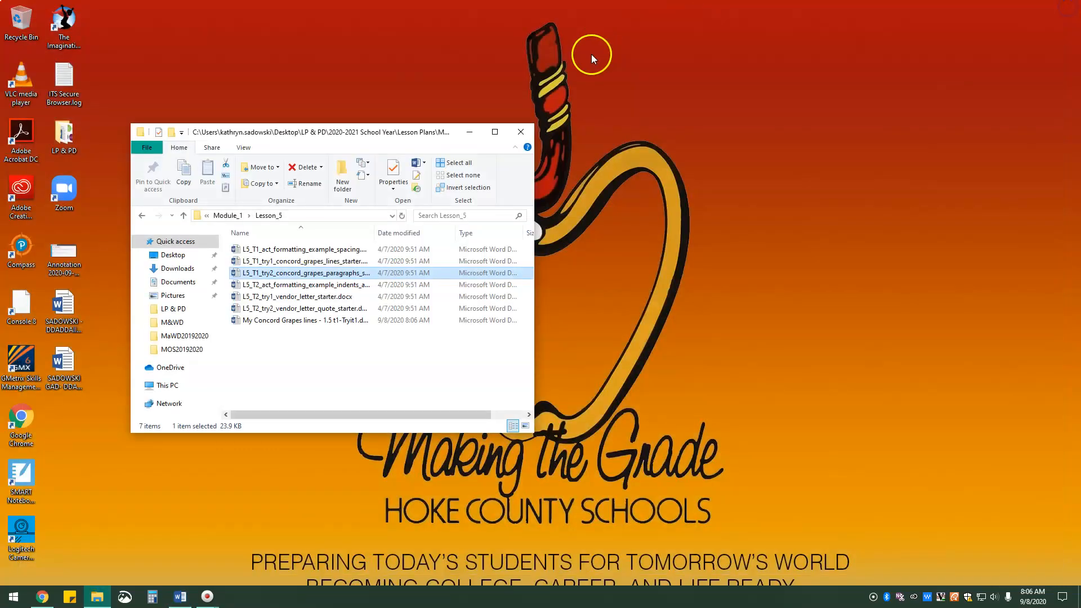
Open L5_T1_try2_concord_grapes_paragraphs_starter.docx from Lesson_5 in Word.
{"action": "double_click", "coordinate": [302, 272]}
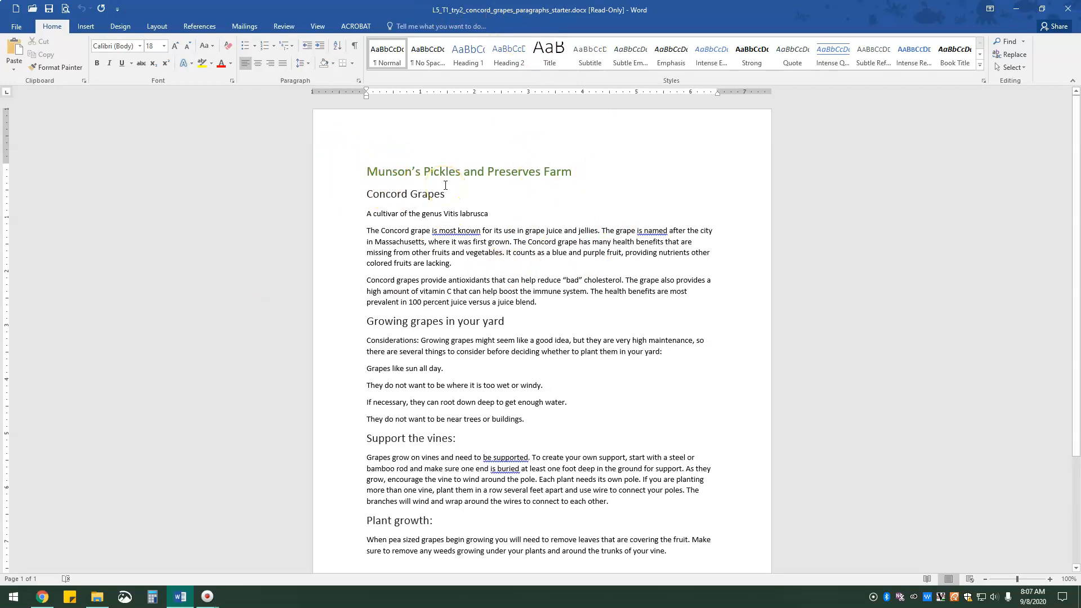
Give all paragraphs 12 pt spacing before and 24 pt after from the Layout tab.
{"action": "key", "text": "ctrl+a"}
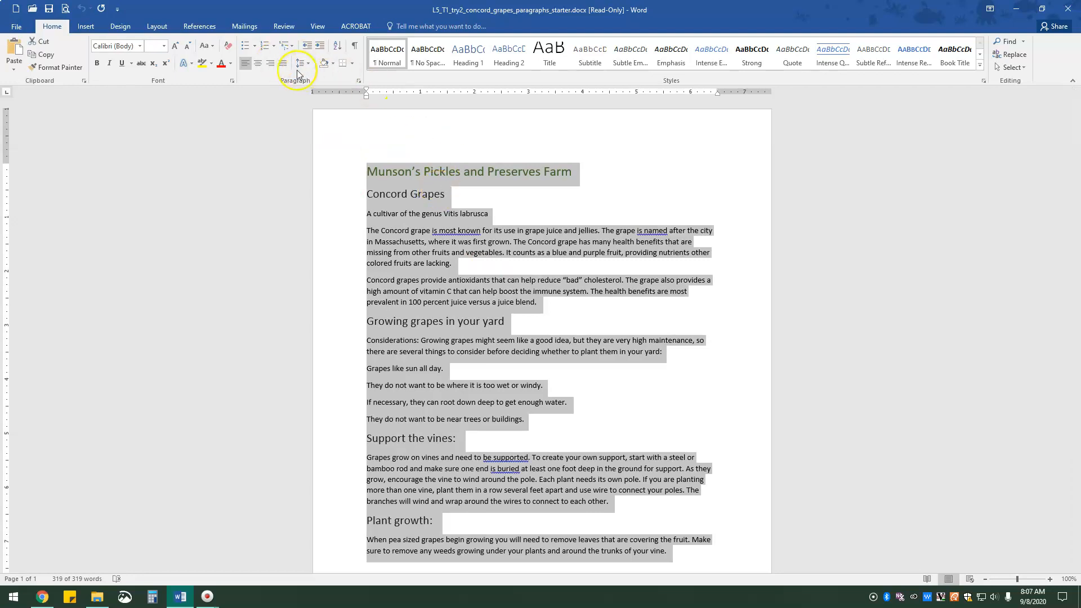
{"action": "left_click", "coordinate": [156, 25]}
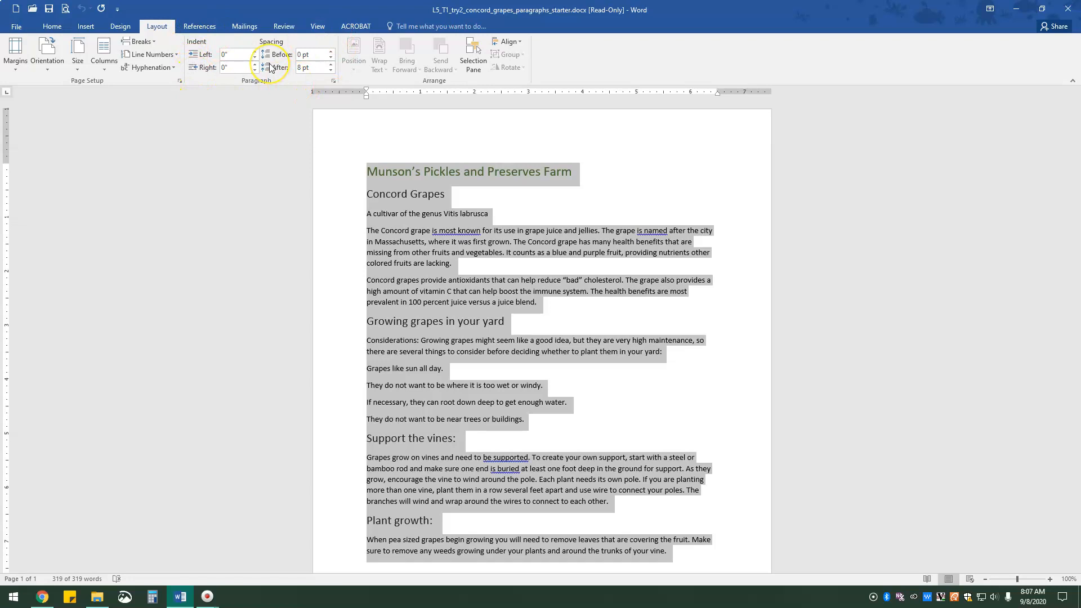
{"action": "mouse_move", "coordinate": [274, 68]}
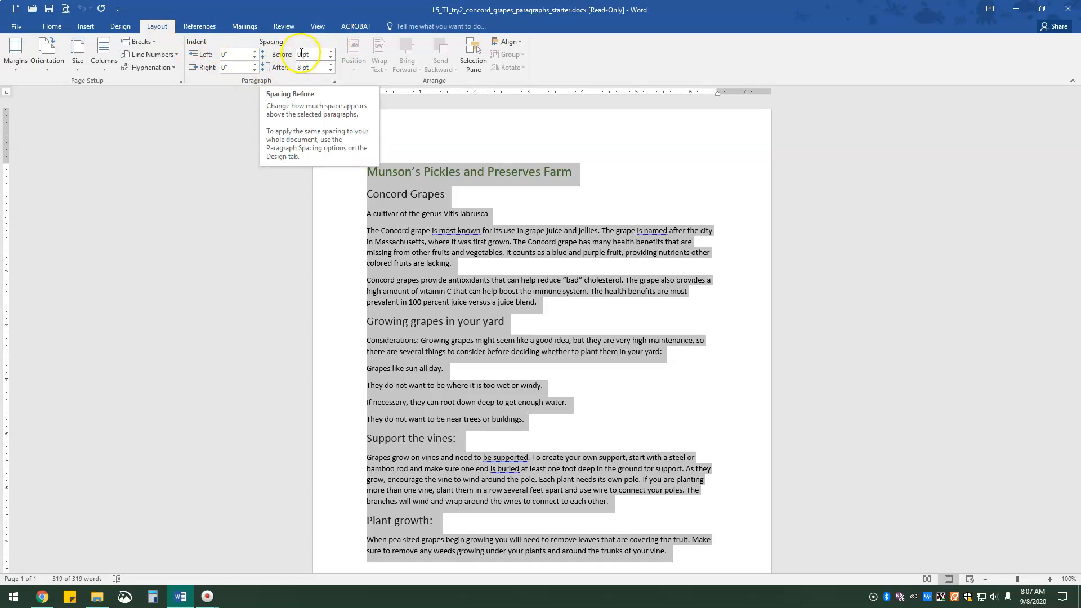
{"action": "left_click", "coordinate": [304, 54]}
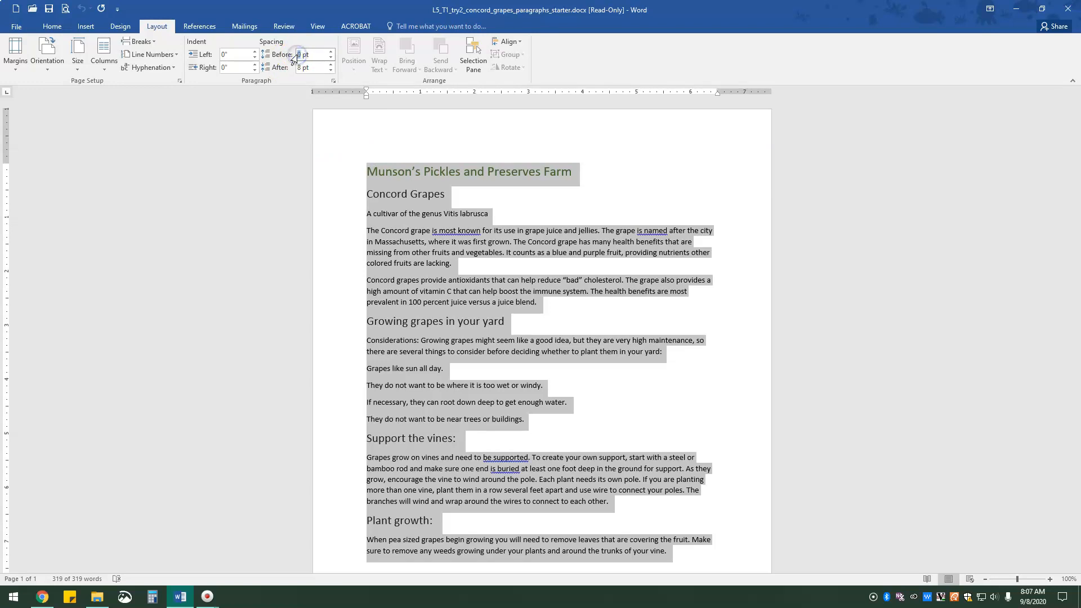
{"action": "left_click", "coordinate": [331, 52]}
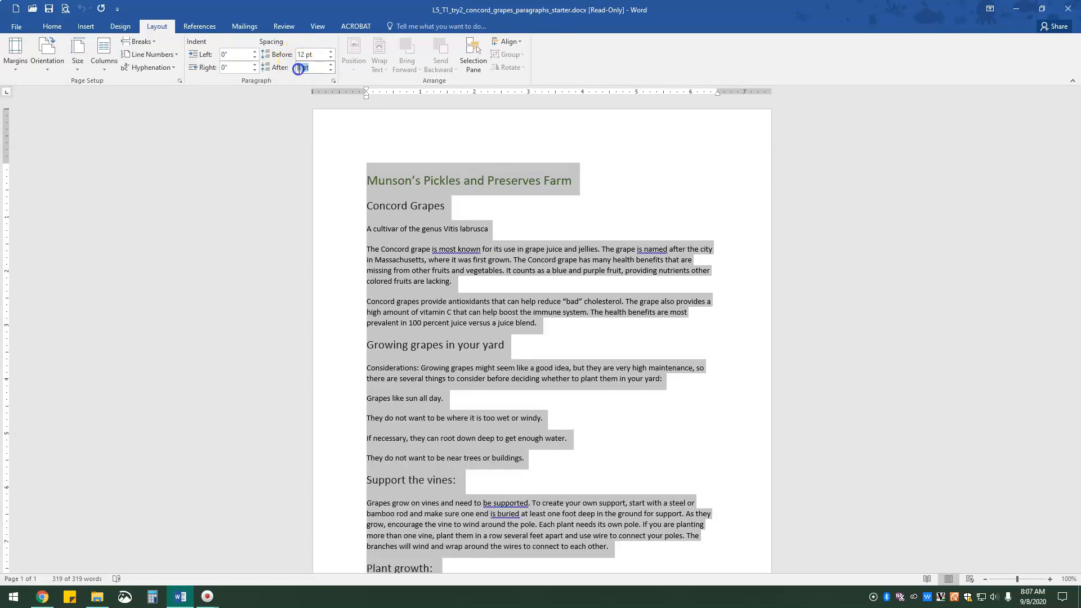
{"action": "left_click", "coordinate": [333, 64]}
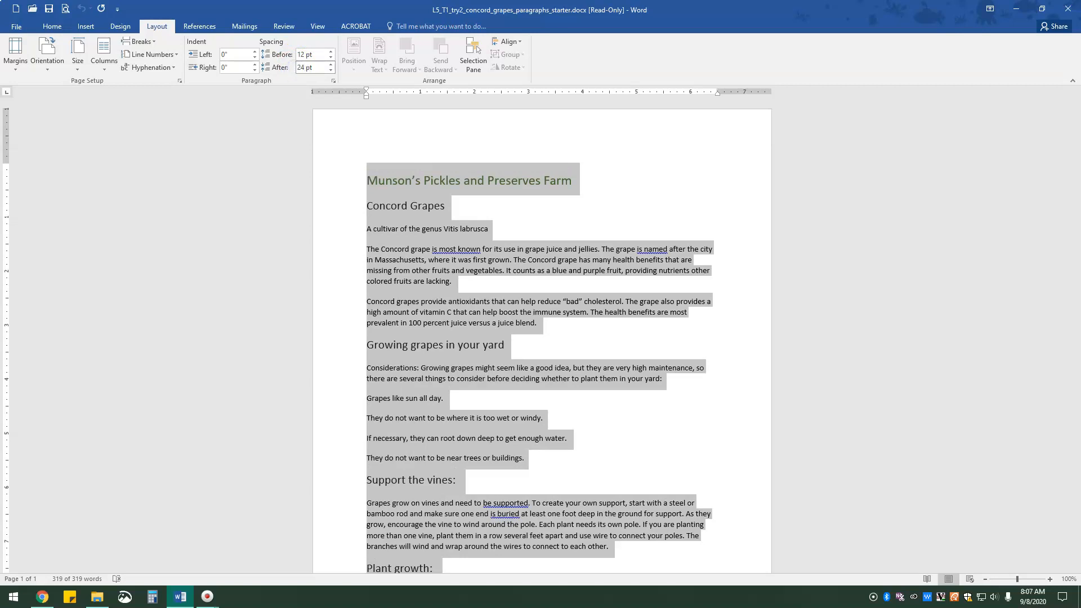
{"action": "mouse_move", "coordinate": [542, 266]}
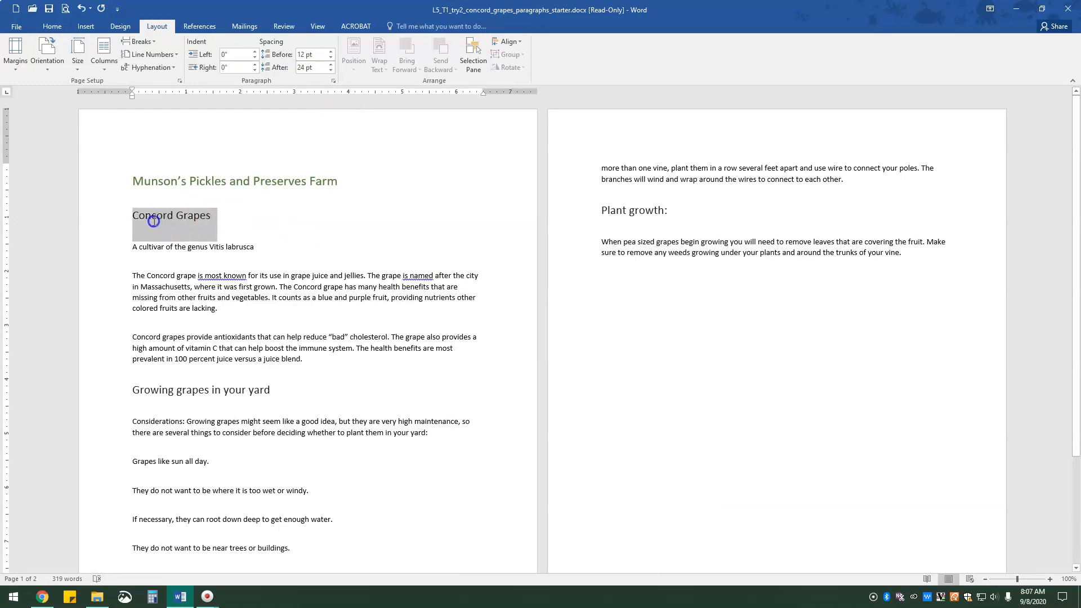
Select the Concord Grapes heading and set its spacing before to 30 pt.
{"action": "double_click", "coordinate": [153, 221]}
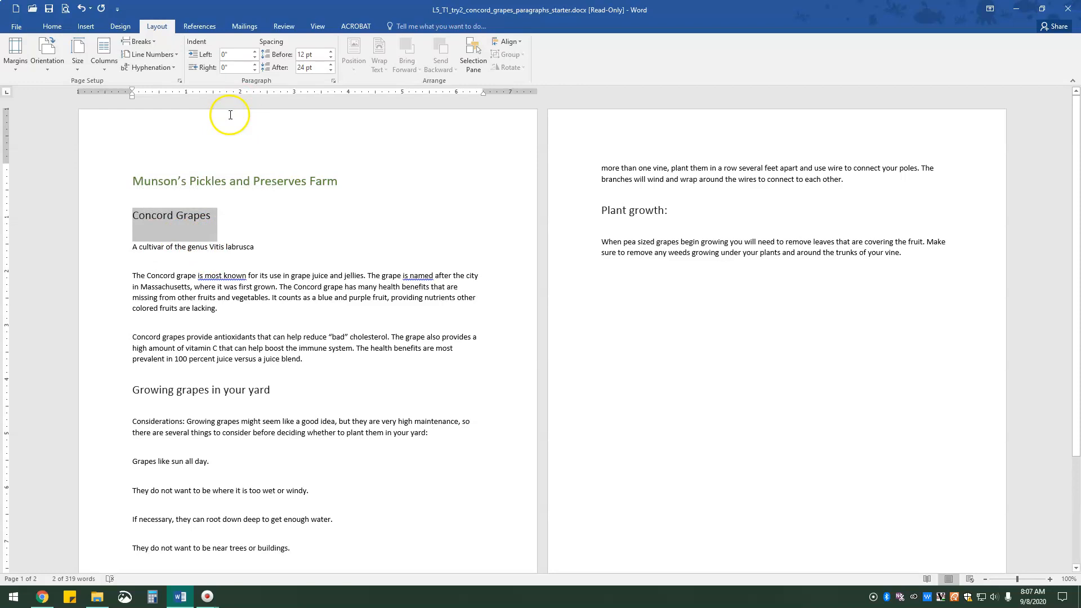
{"action": "left_click", "coordinate": [308, 54]}
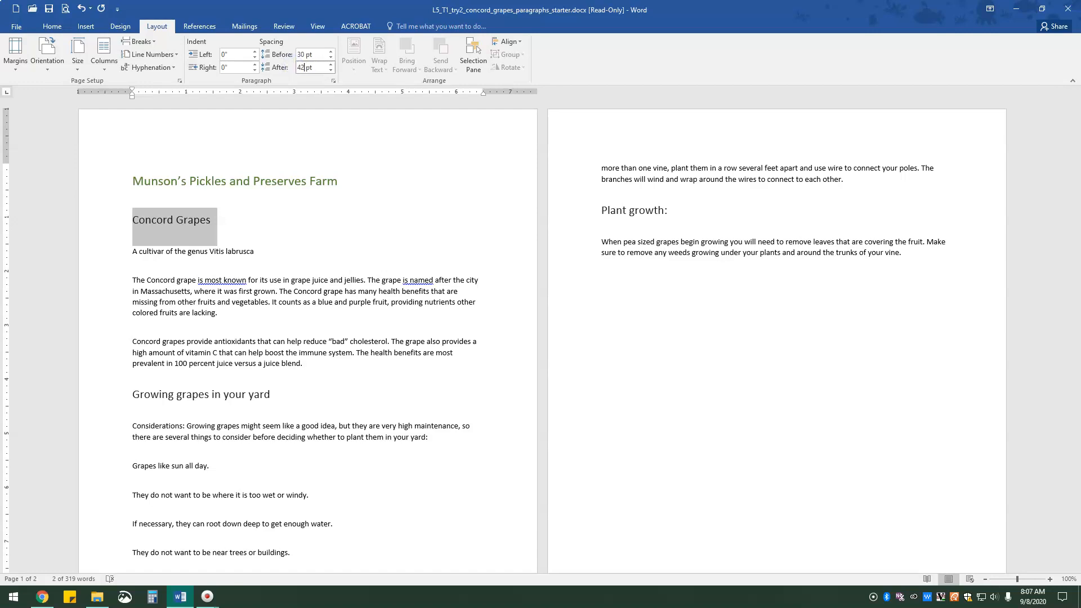
{"action": "mouse_move", "coordinate": [294, 151]}
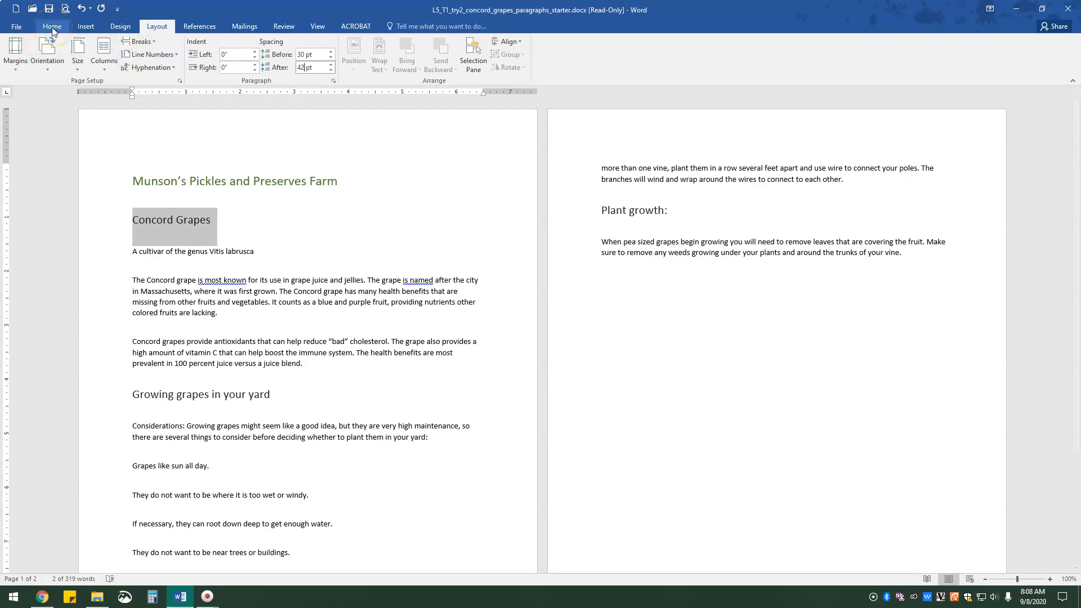
Format the heading as blue, bold and italic from the Home tab.
{"action": "left_click", "coordinate": [52, 26]}
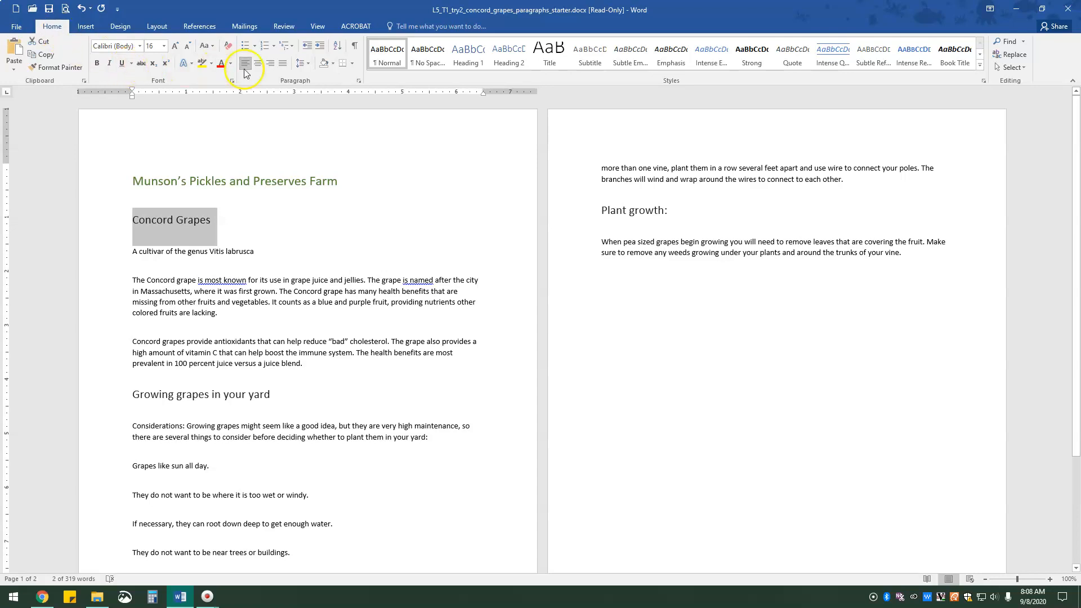
{"action": "left_click", "coordinate": [223, 63]}
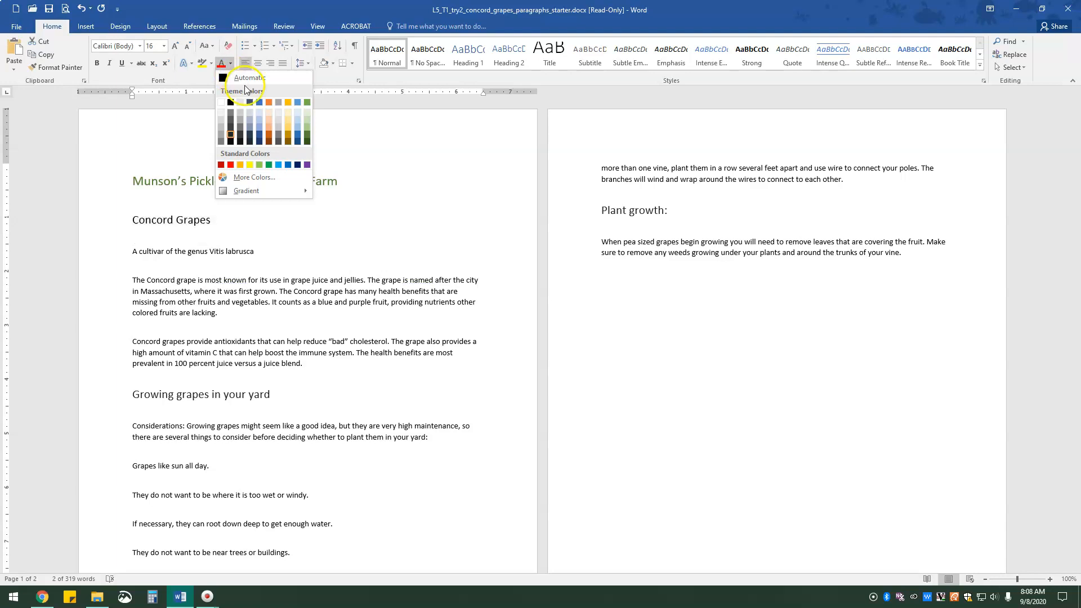
{"action": "mouse_move", "coordinate": [260, 103]}
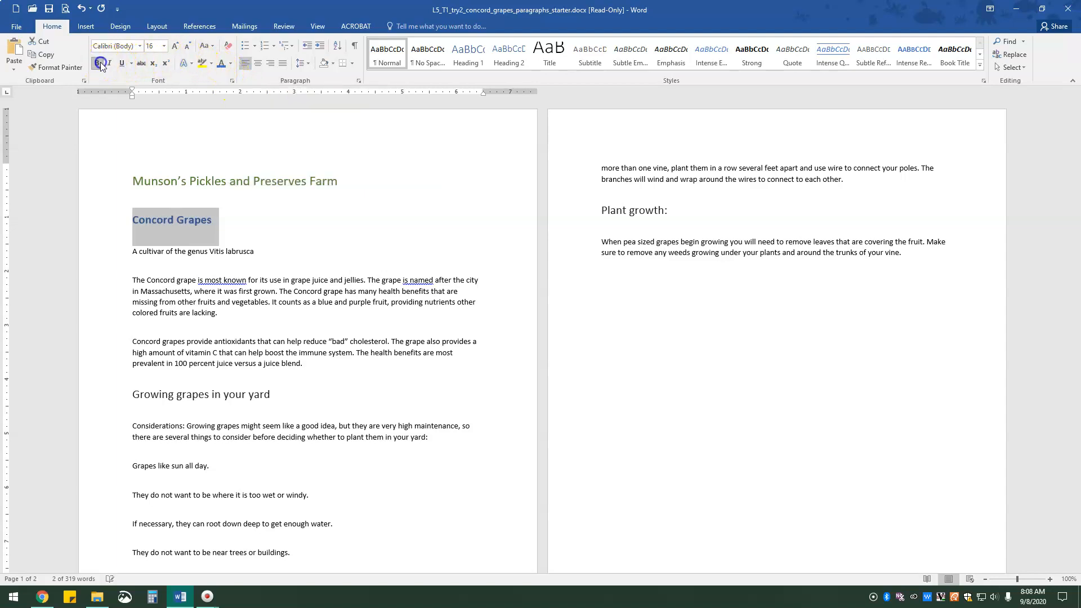
{"action": "left_click", "coordinate": [108, 63]}
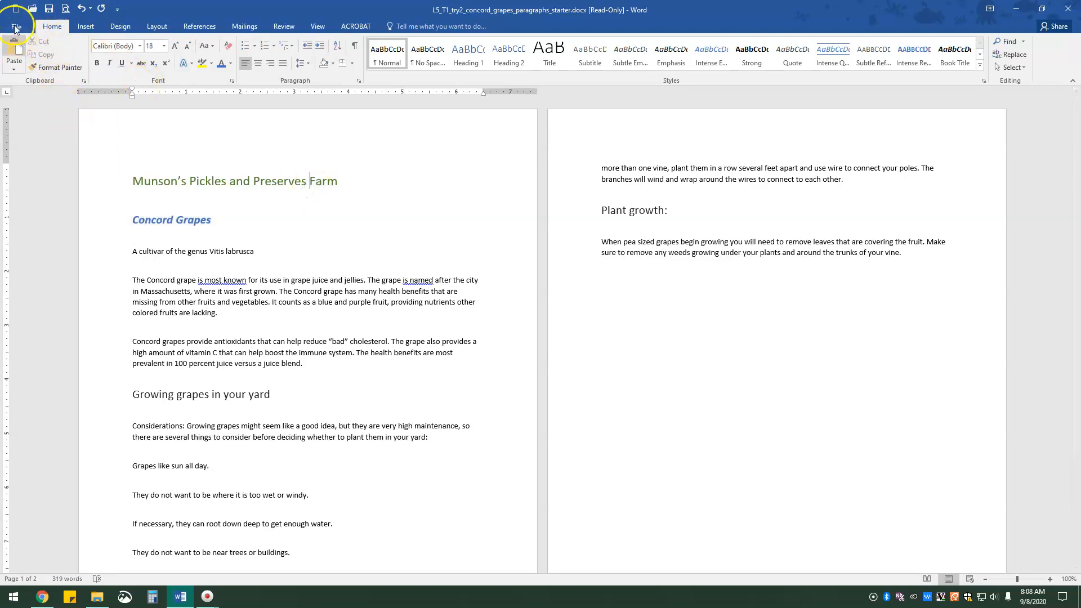
Save a copy as 'My Concord Grapes paragraph 1.5 -t1 try-2' in Lesson_5.
{"action": "left_click", "coordinate": [20, 26]}
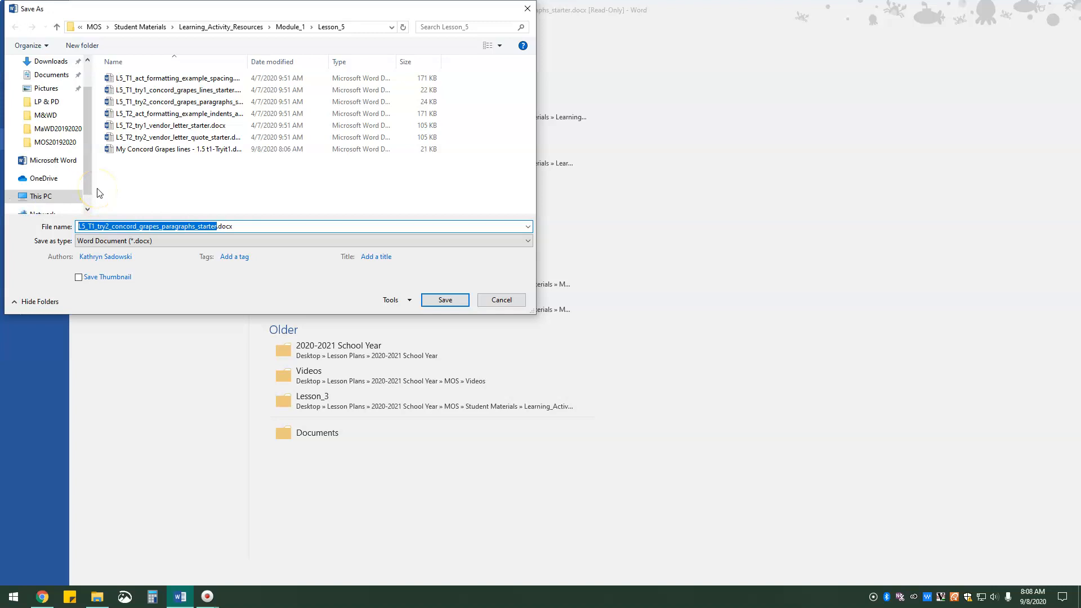
{"action": "type", "text": "My Concord Grapes .docx"}
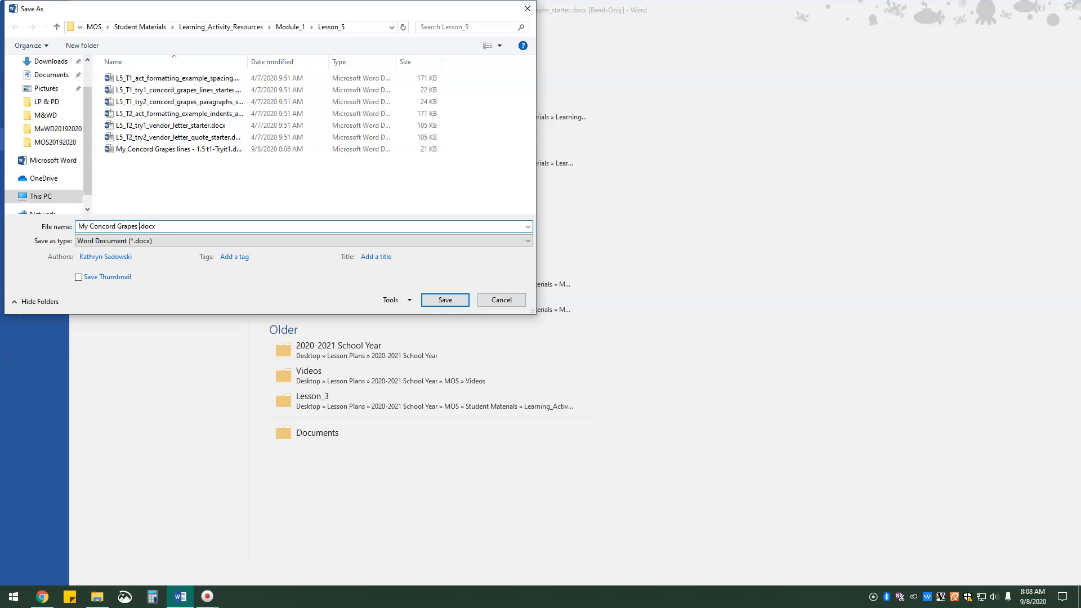
{"action": "type", "text": "paragraph"}
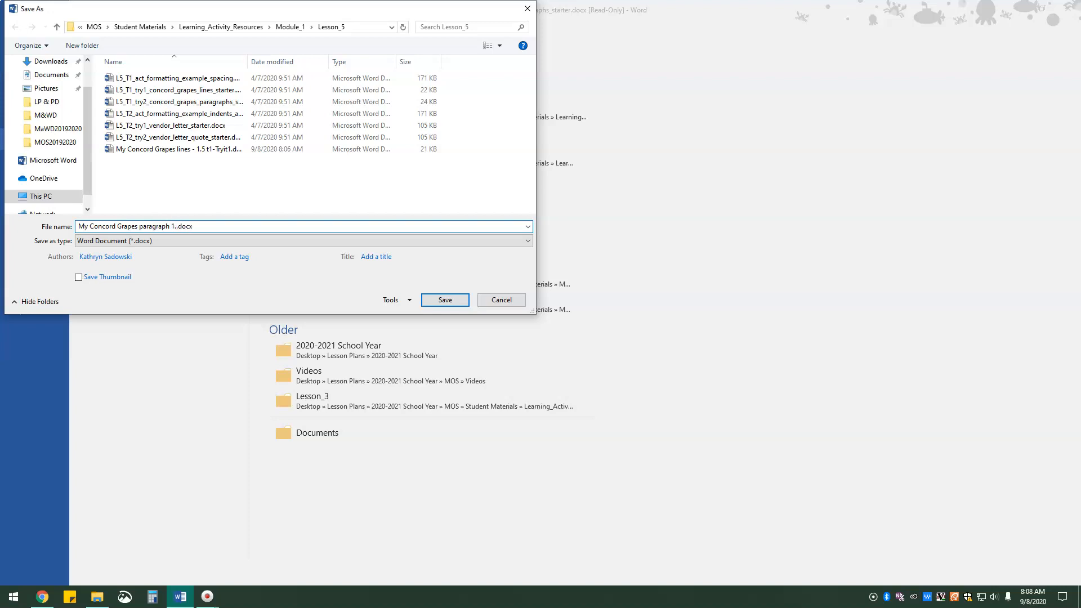
{"action": "type", "text": "1.5 -t"}
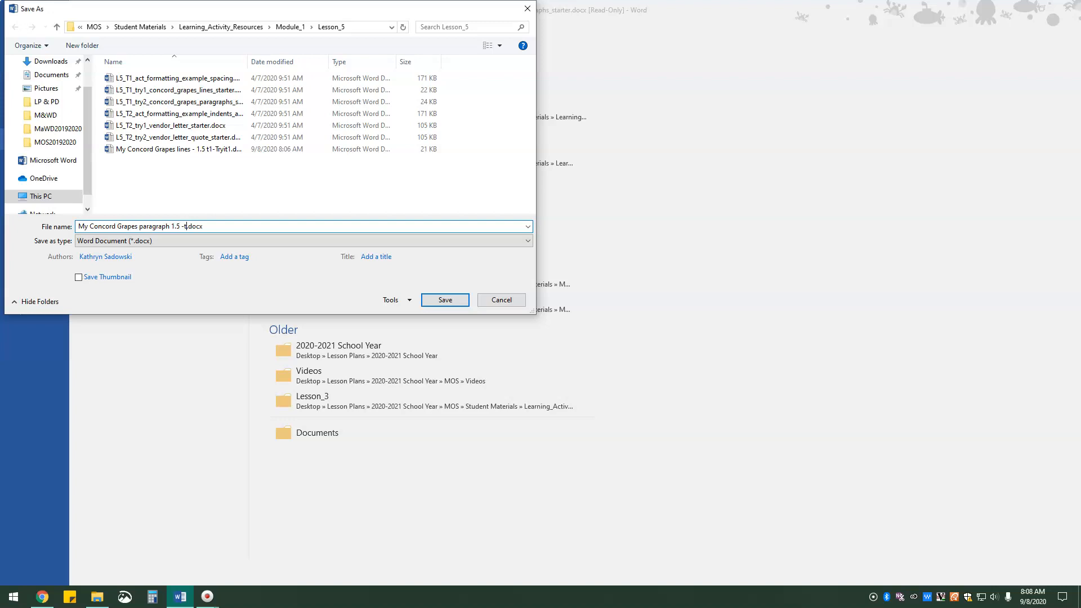
{"action": "type", "text": "t1"}
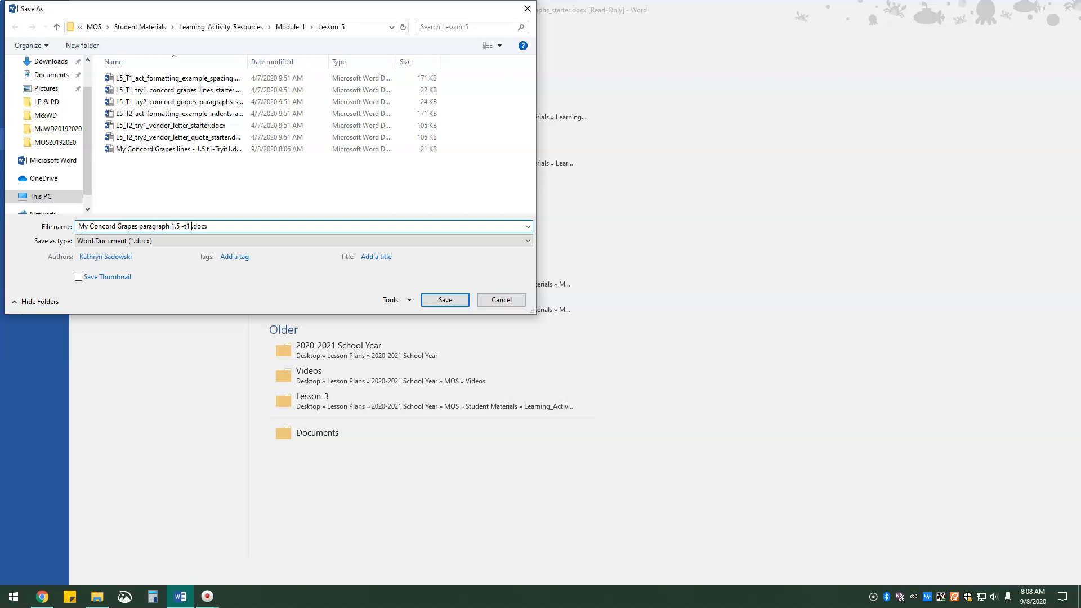
{"action": "type", "text": "try-2"}
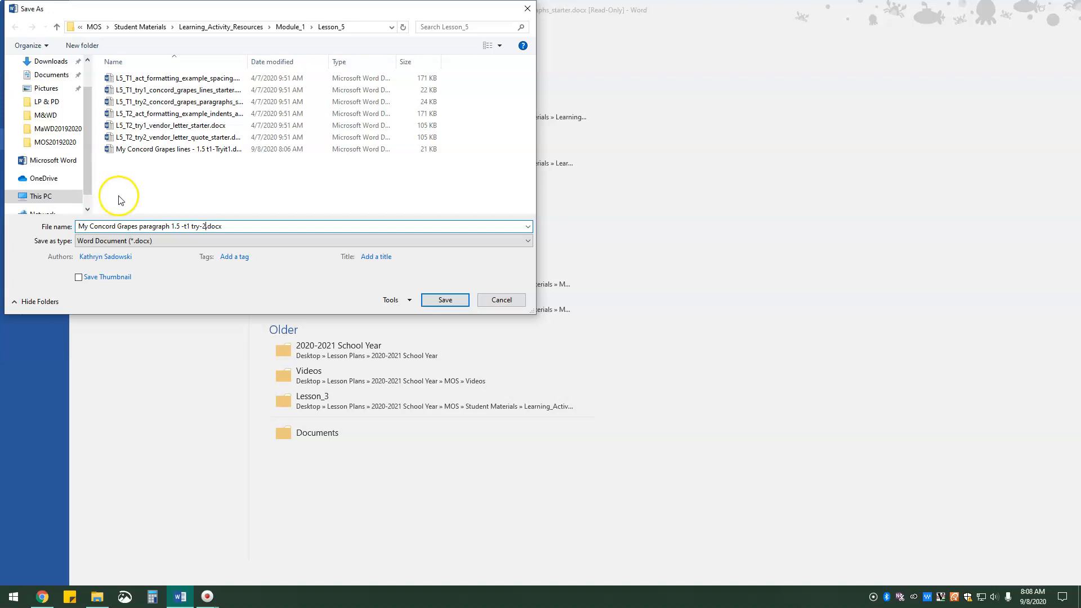
{"action": "left_click", "coordinate": [445, 299]}
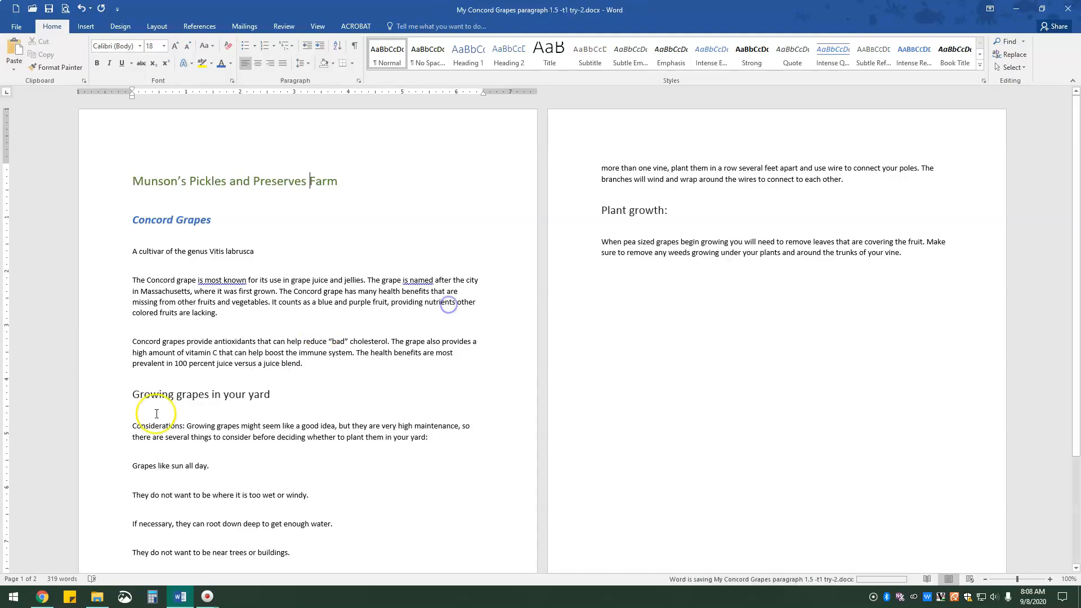